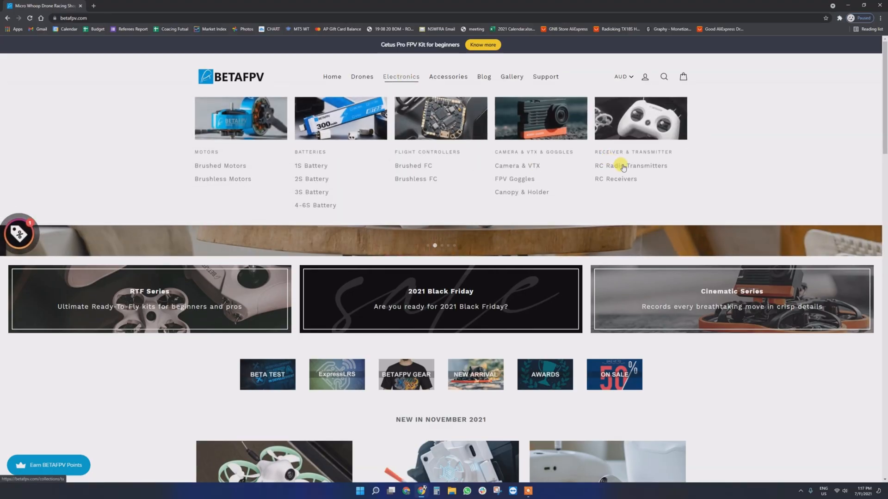
Navigate from RC Radio Transmitters through LiteRadio 2 SE to the Configurator V1.0.0 GitHub release
{"action": "left_click", "coordinate": [630, 166]}
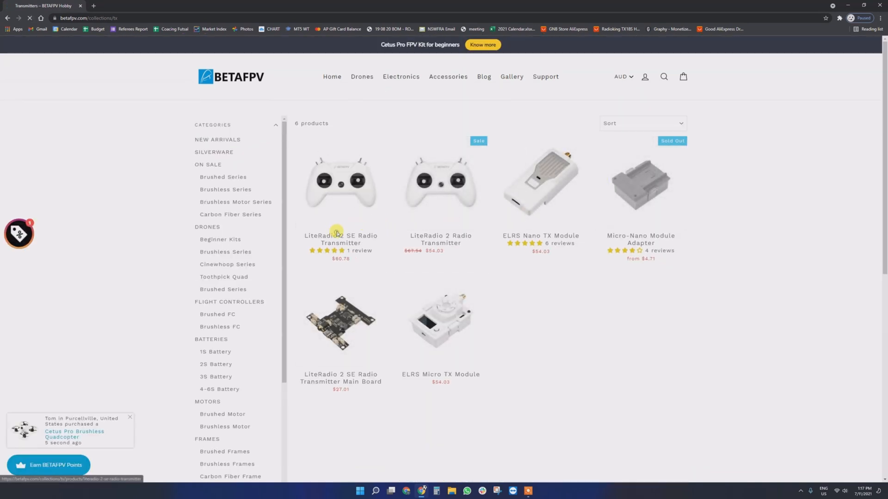
{"action": "left_click", "coordinate": [340, 239]}
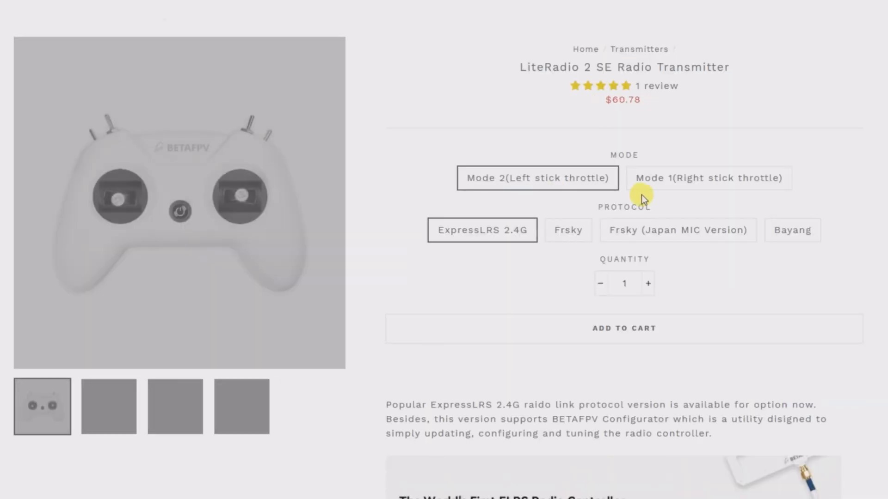
{"action": "scroll", "scroll_direction": "down", "scroll_amount": 3}
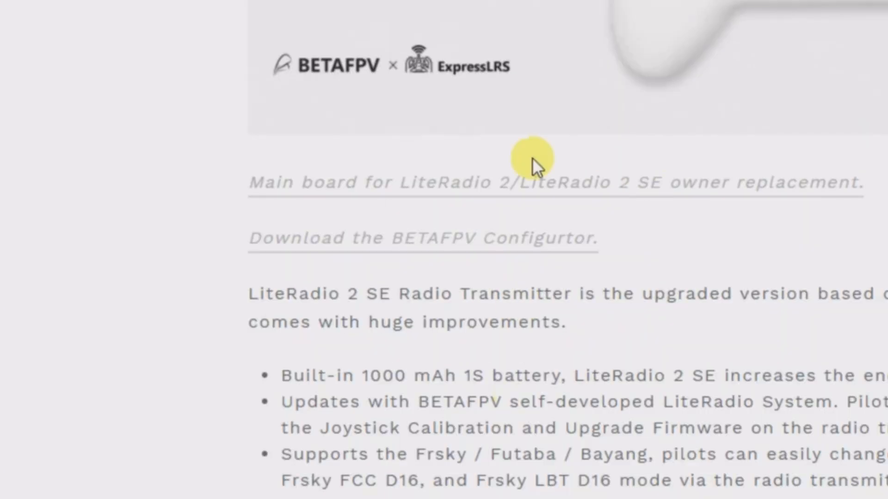
{"action": "left_click", "coordinate": [422, 237]}
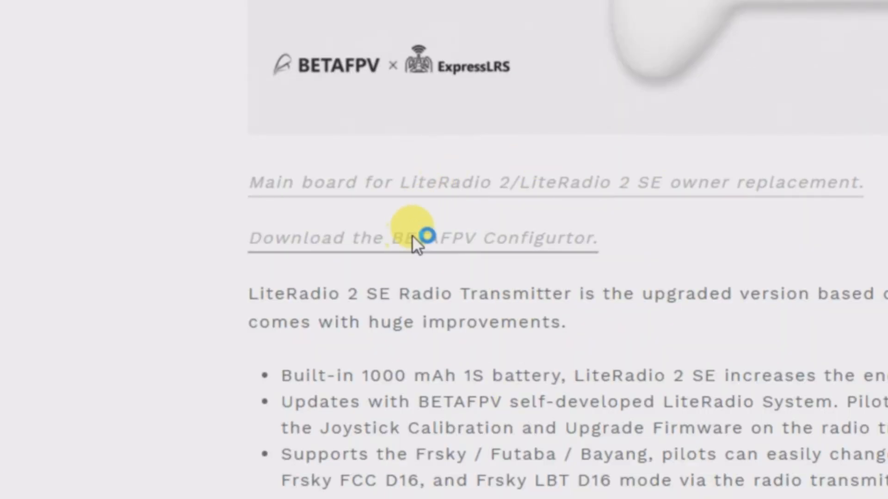
{"action": "scroll", "scroll_direction": "down", "scroll_amount": 3}
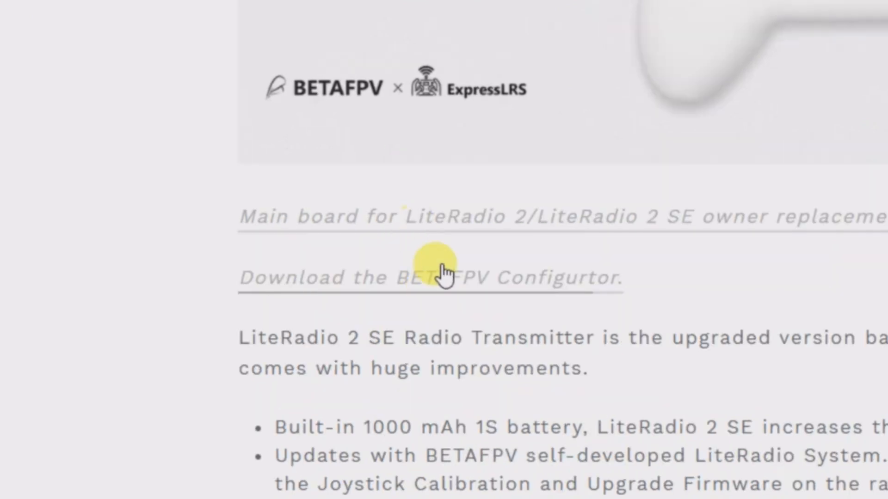
{"action": "left_click", "coordinate": [429, 277]}
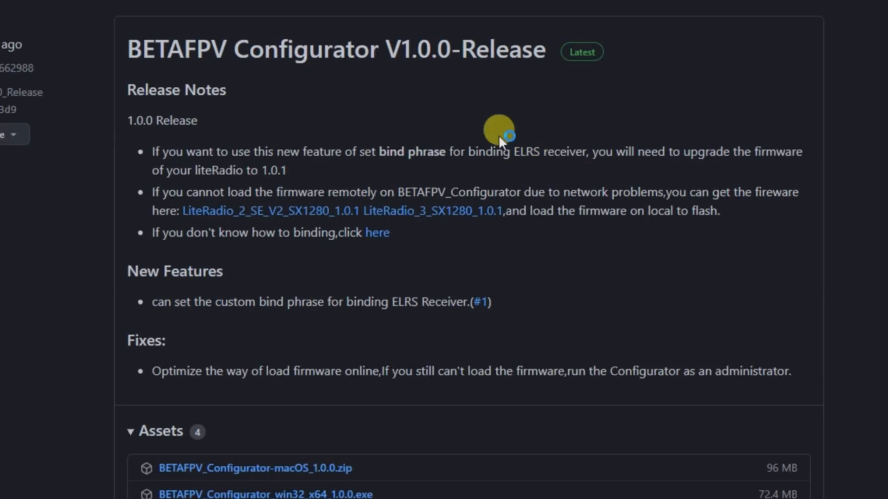
{"action": "scroll", "scroll_direction": "down", "scroll_amount": 3}
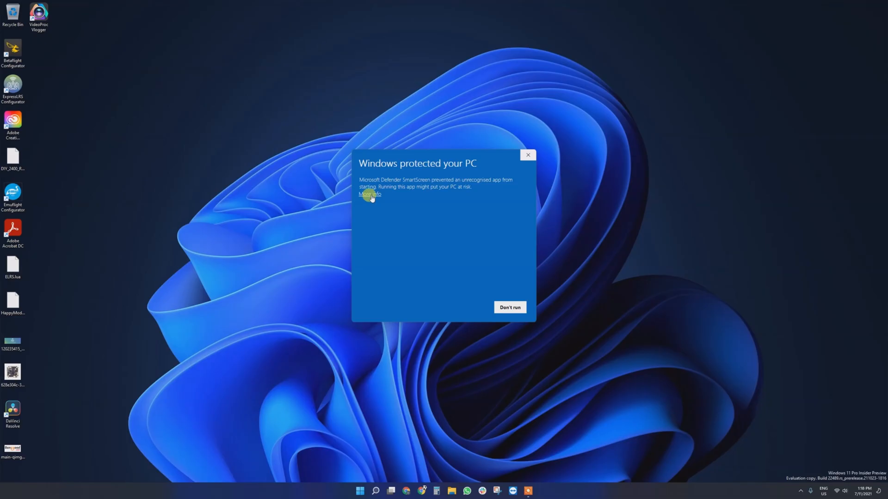
Bypass SmartScreen with Run anyway, finish setup, and launch BETAFPV Configurator
{"action": "left_click", "coordinate": [369, 195]}
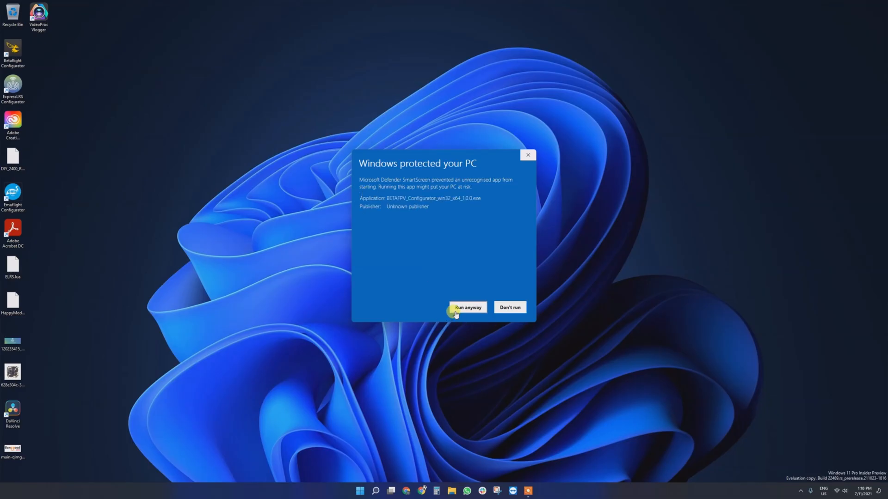
{"action": "left_click", "coordinate": [467, 308]}
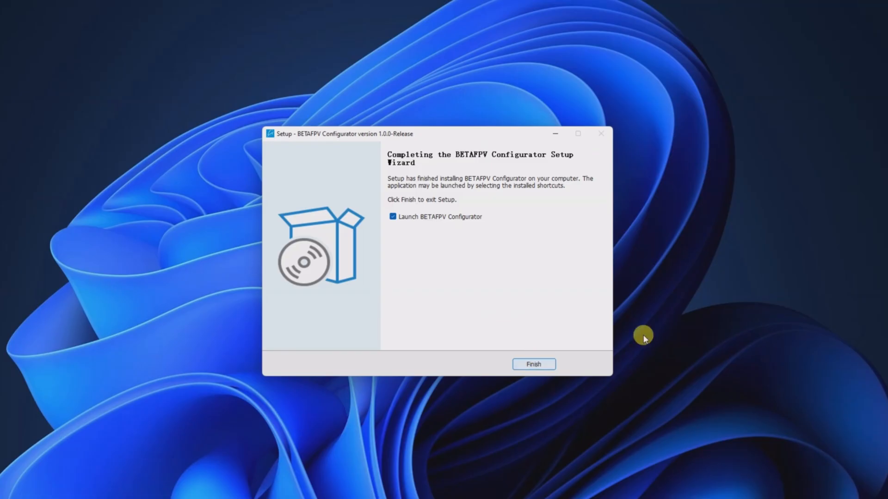
{"action": "left_click", "coordinate": [532, 364]}
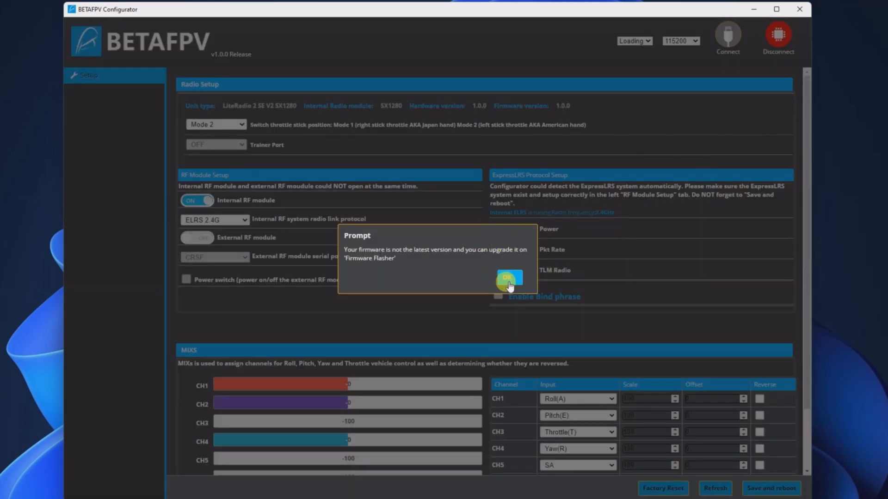
Dismiss the outdated-firmware notice and disconnect the LiteRadio 2 SE
{"action": "left_click", "coordinate": [509, 278]}
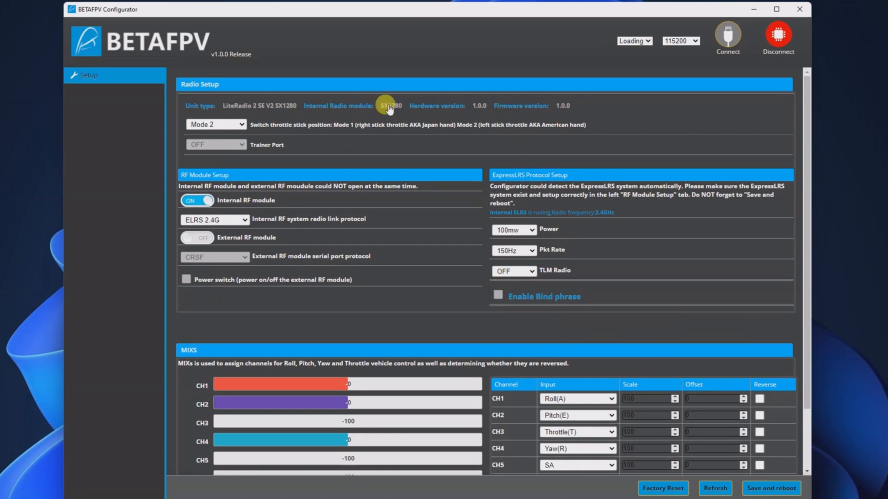
{"action": "left_click", "coordinate": [778, 34]}
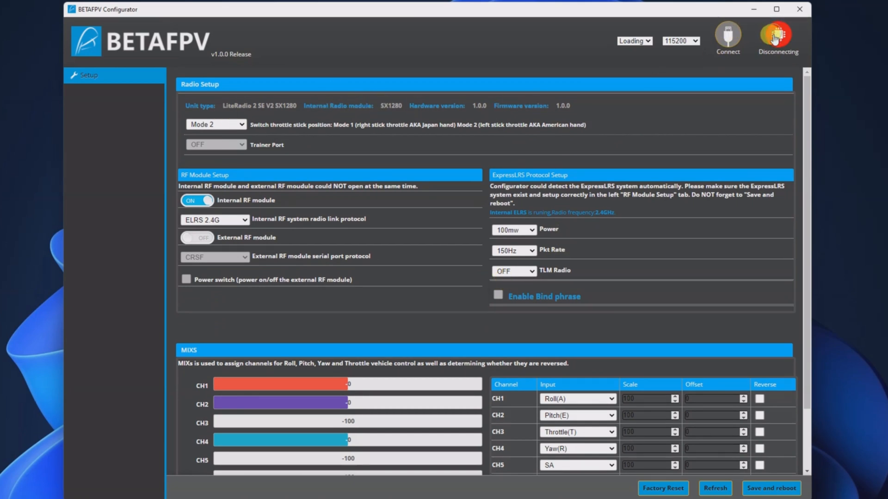
Confirm the radio is disconnected and switch to the Firmware Flasher page
{"action": "left_click", "coordinate": [776, 34]}
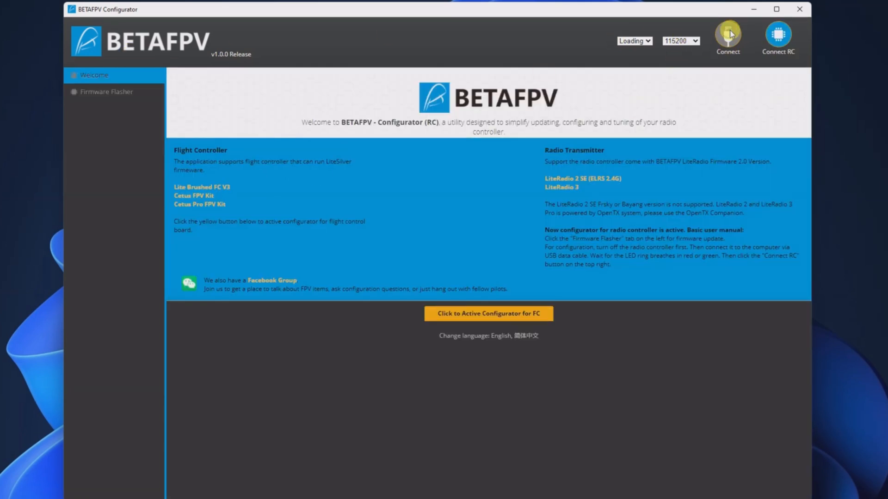
{"action": "left_click", "coordinate": [107, 91]}
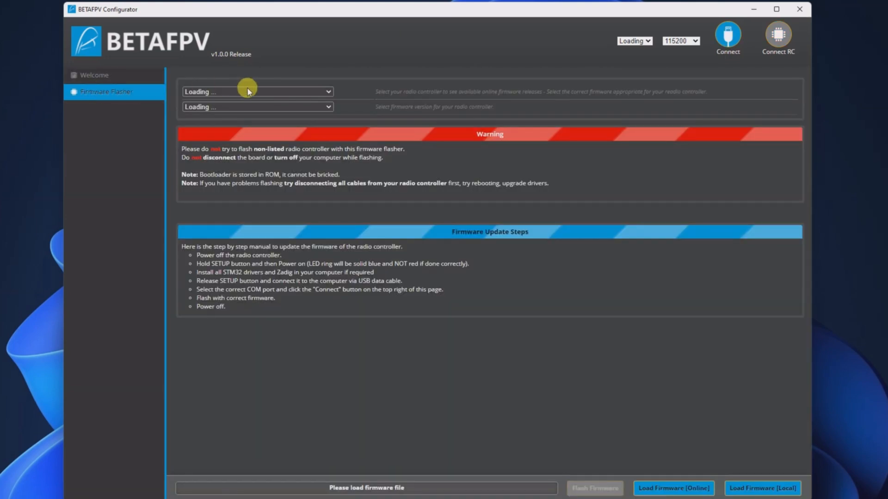
{"action": "mouse_move", "coordinate": [272, 108]}
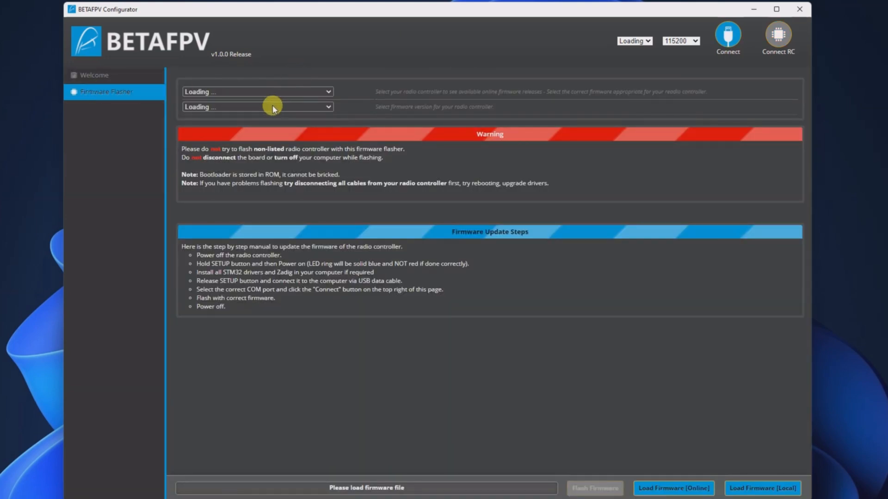
{"action": "mouse_move", "coordinate": [282, 92]}
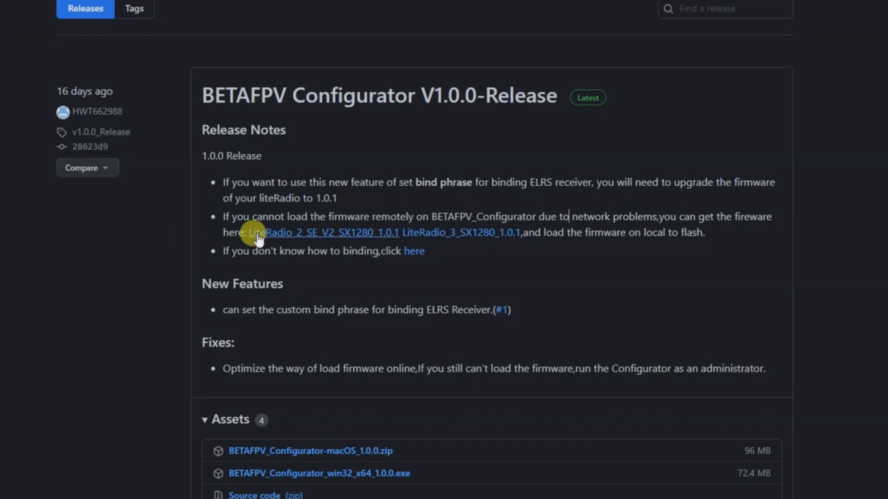
{"action": "mouse_move", "coordinate": [277, 237]}
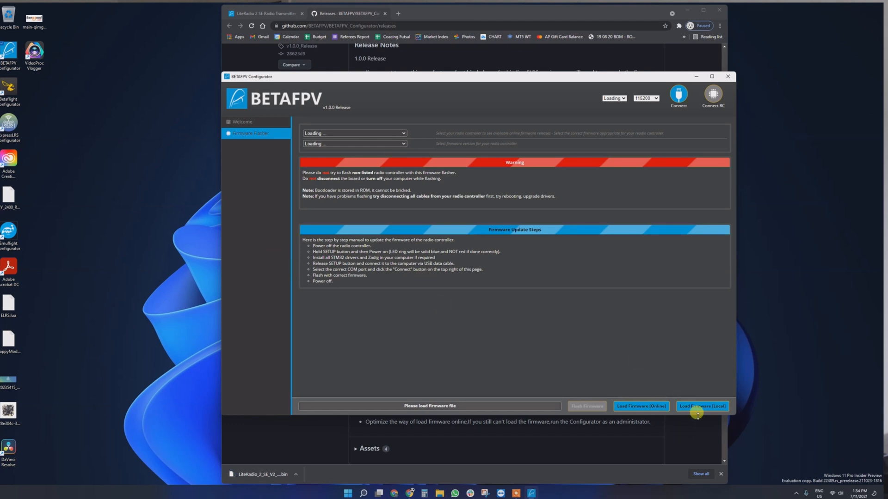
Load LiteRadio_2_SE_V2_SX1280_1.0.1.bin from Downloads as local firmware
{"action": "left_click", "coordinate": [702, 406]}
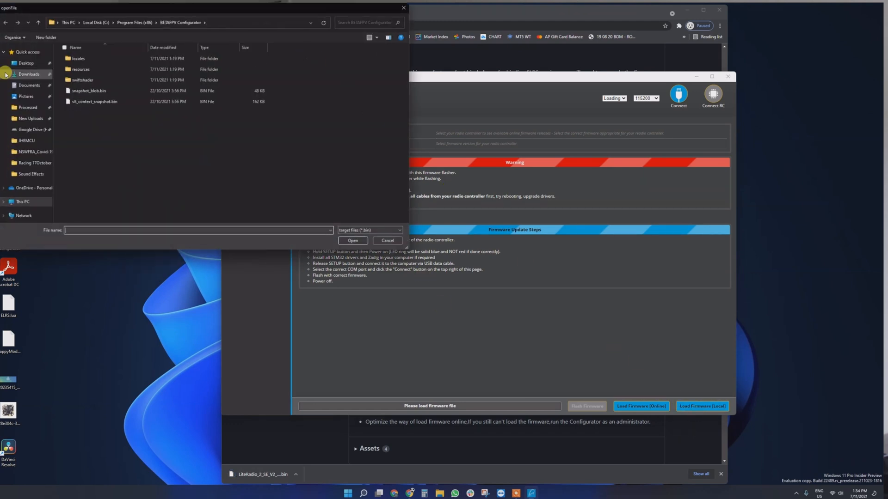
{"action": "left_click", "coordinate": [29, 74]}
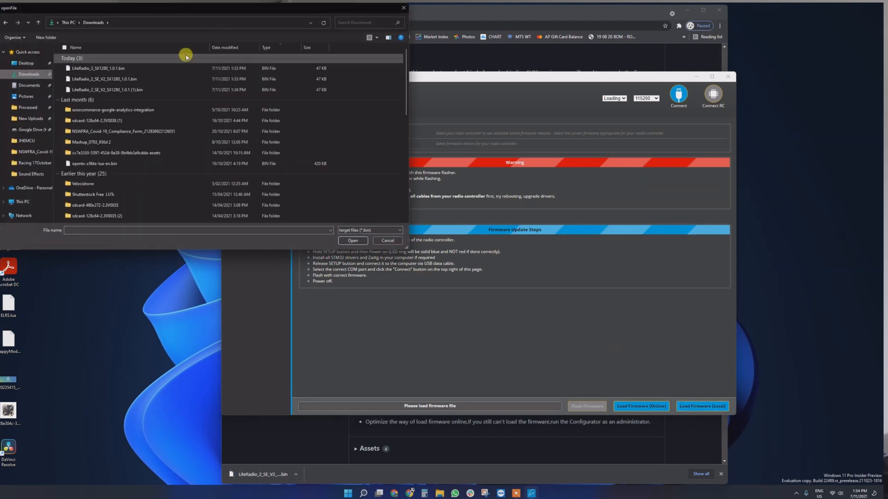
{"action": "left_click", "coordinate": [105, 78]}
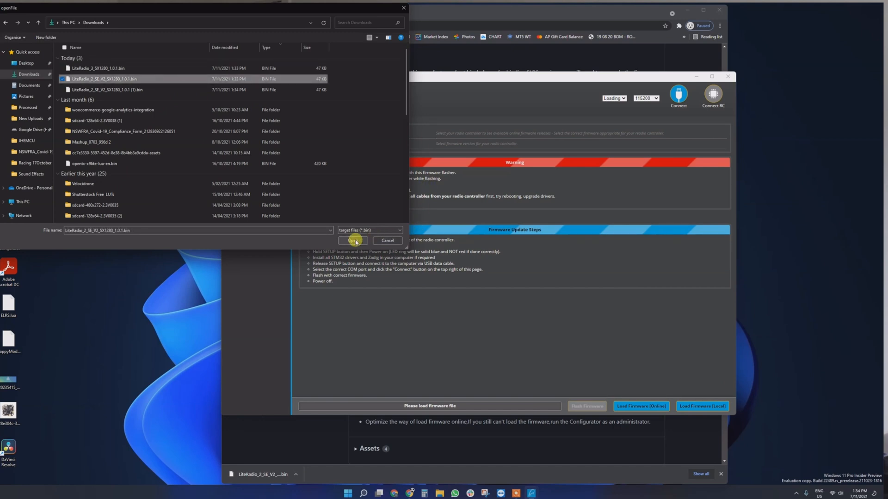
{"action": "left_click", "coordinate": [354, 240]}
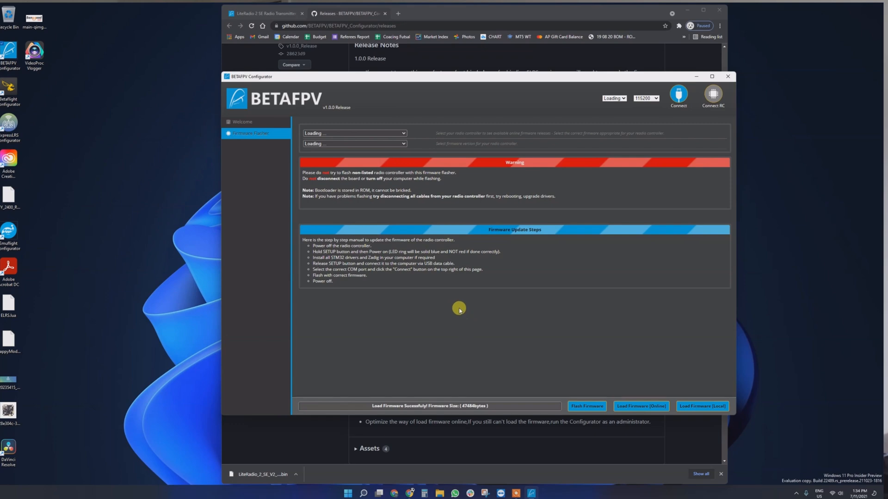
Select port COM4 and connect to the radio in bootloader mode
{"action": "left_click", "coordinate": [711, 76]}
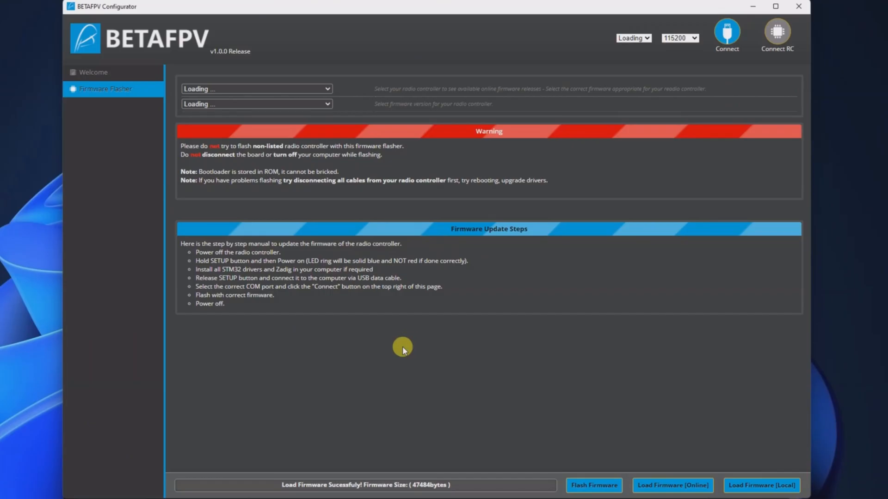
{"action": "mouse_move", "coordinate": [237, 190]}
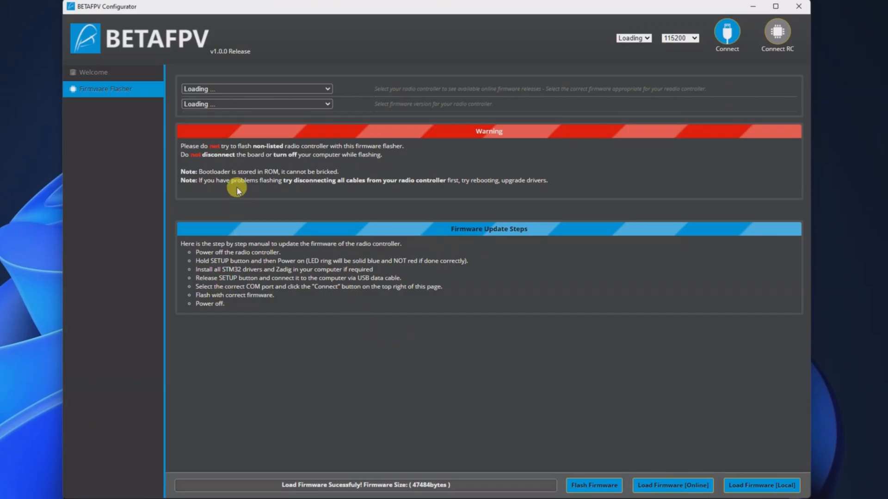
{"action": "left_click", "coordinate": [633, 38]}
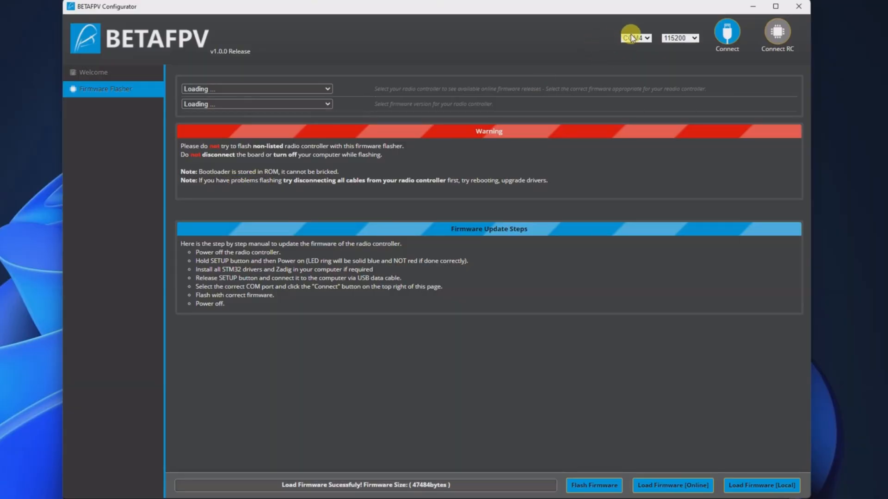
{"action": "left_click", "coordinate": [726, 32]}
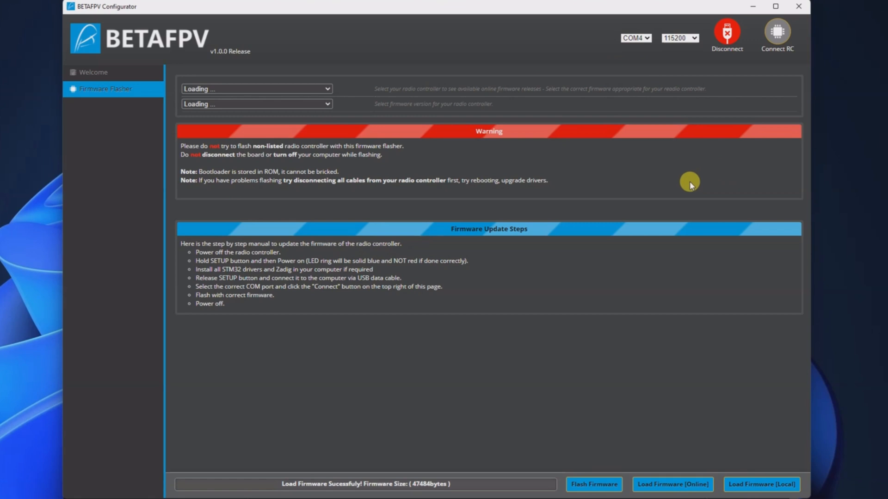
{"action": "mouse_move", "coordinate": [603, 472]}
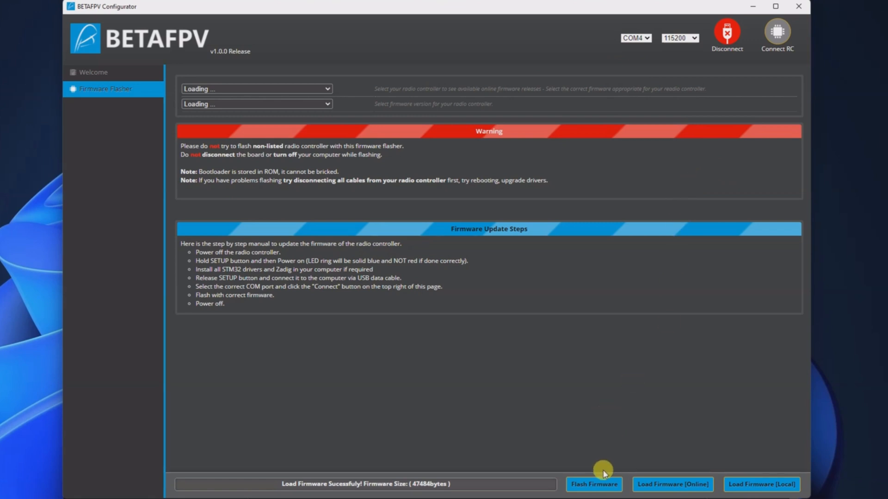
Flash the 1.0.1 firmware until Programming: SUCCESSFUL, then go to the Welcome page
{"action": "left_click", "coordinate": [593, 484]}
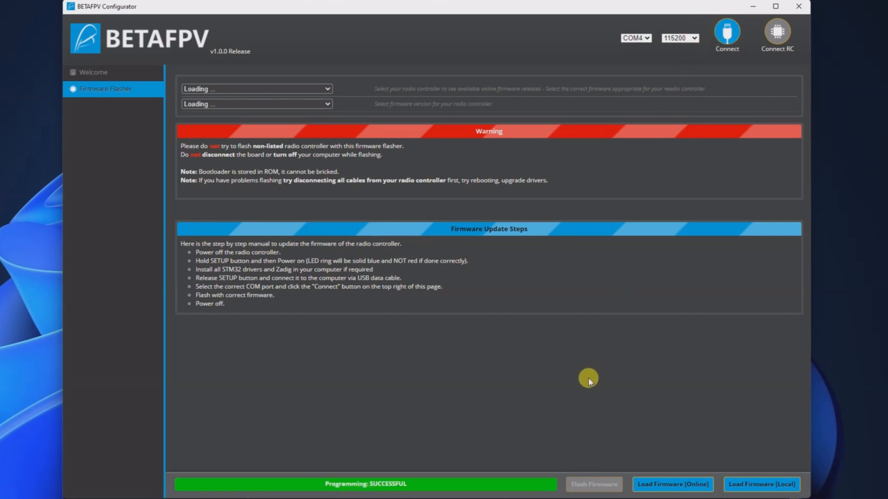
{"action": "left_click", "coordinate": [726, 31]}
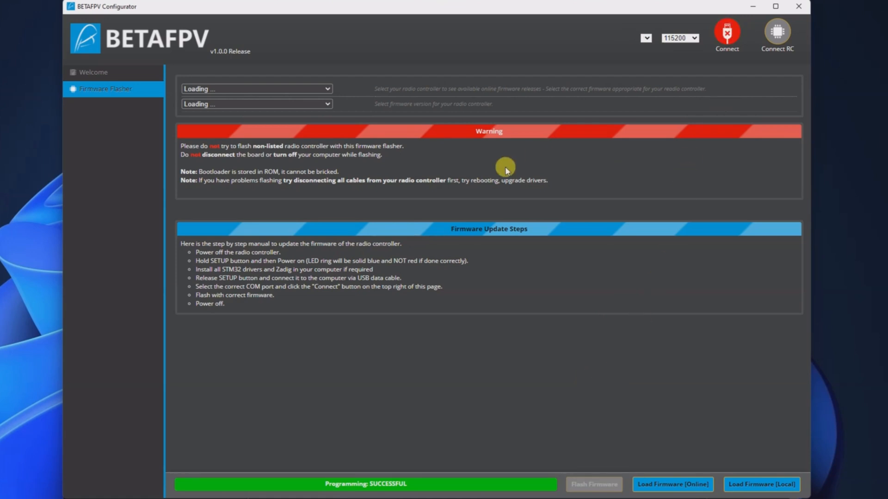
{"action": "left_click", "coordinate": [93, 73]}
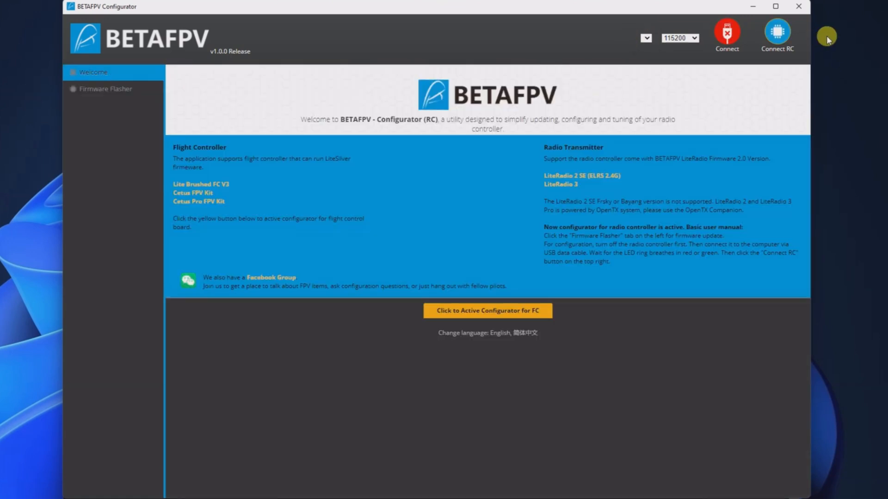
Connect RC and scroll the Setup page down to the MIXS channel table
{"action": "left_click", "coordinate": [777, 34]}
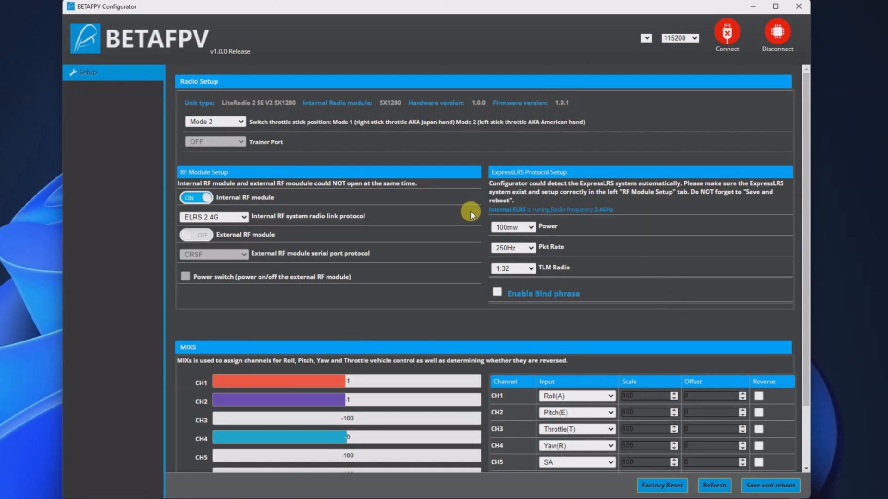
{"action": "mouse_move", "coordinate": [428, 170]}
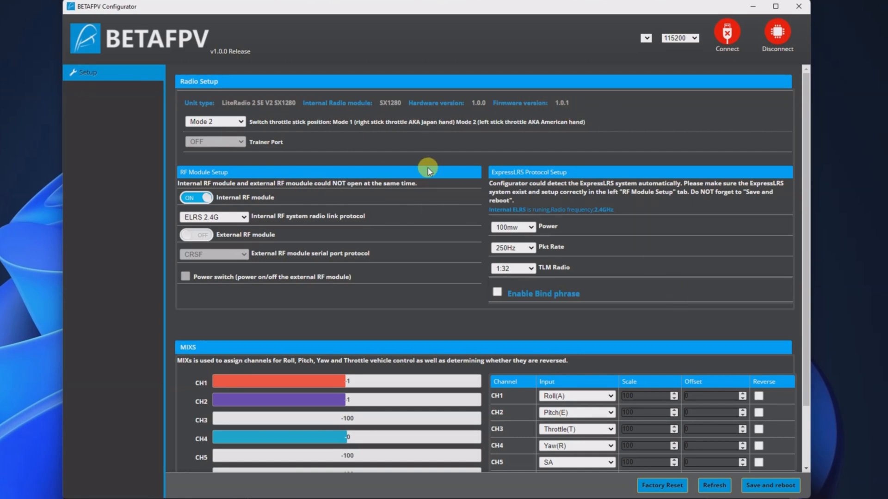
{"action": "mouse_move", "coordinate": [256, 176]}
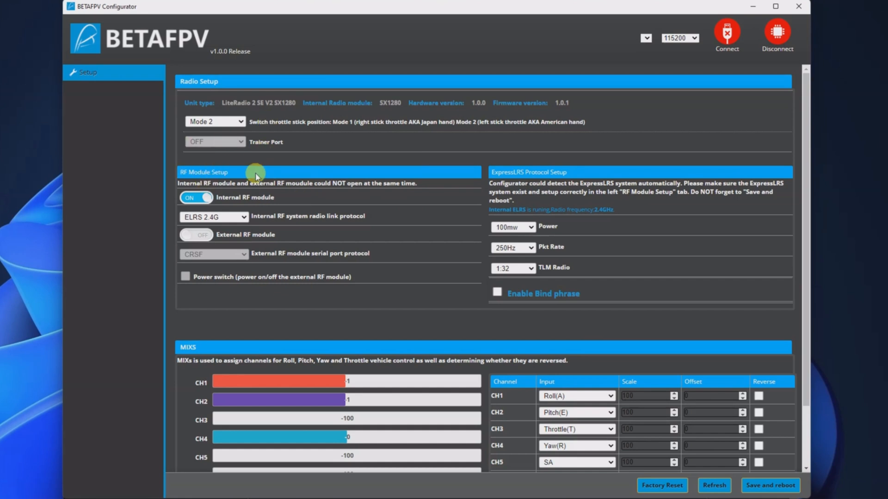
{"action": "scroll", "scroll_direction": "down", "scroll_amount": 3}
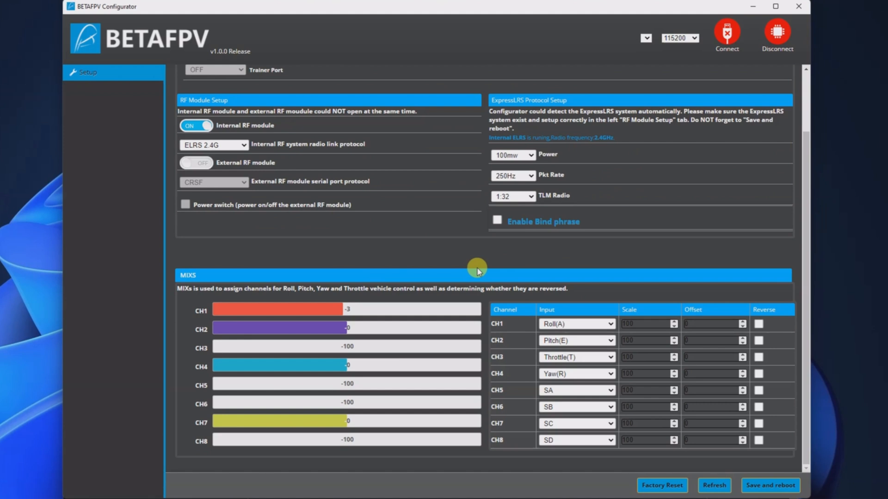
{"action": "mouse_move", "coordinate": [621, 351]}
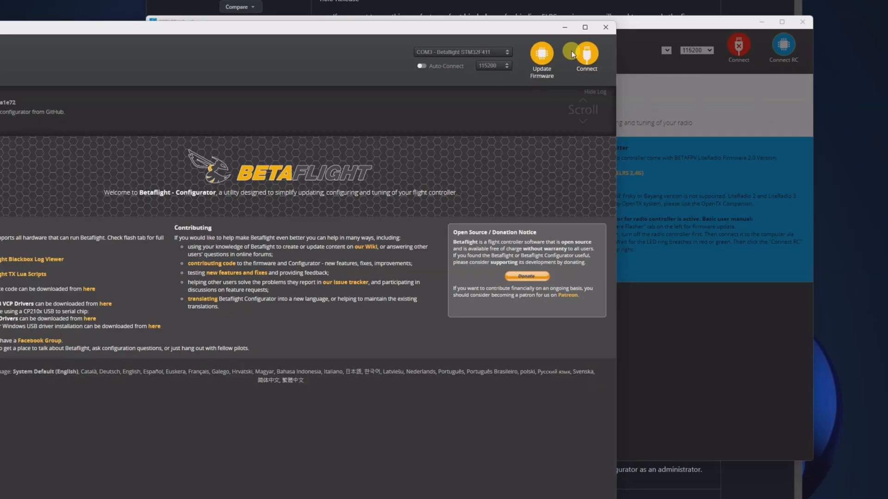
Connect Betaflight to the FLYWOO F411 and maximize the window on the Setup tab
{"action": "left_click", "coordinate": [586, 55]}
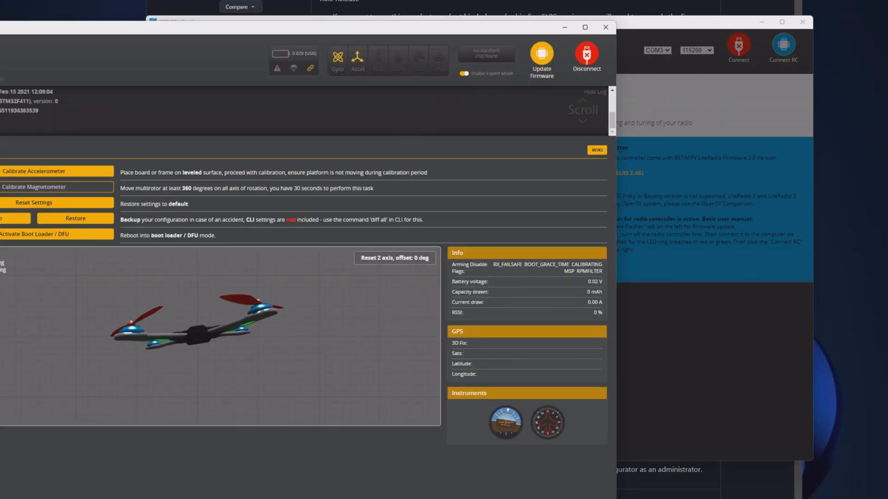
{"action": "left_click", "coordinate": [584, 27]}
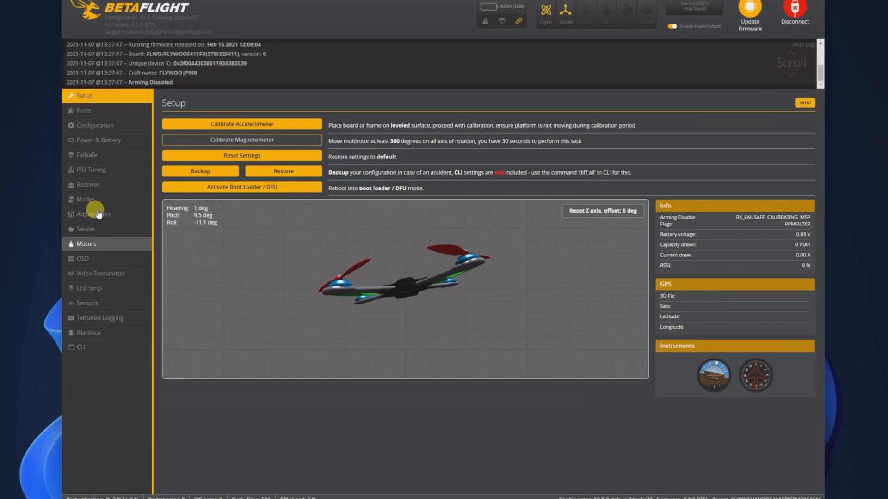
{"action": "left_click", "coordinate": [88, 185]}
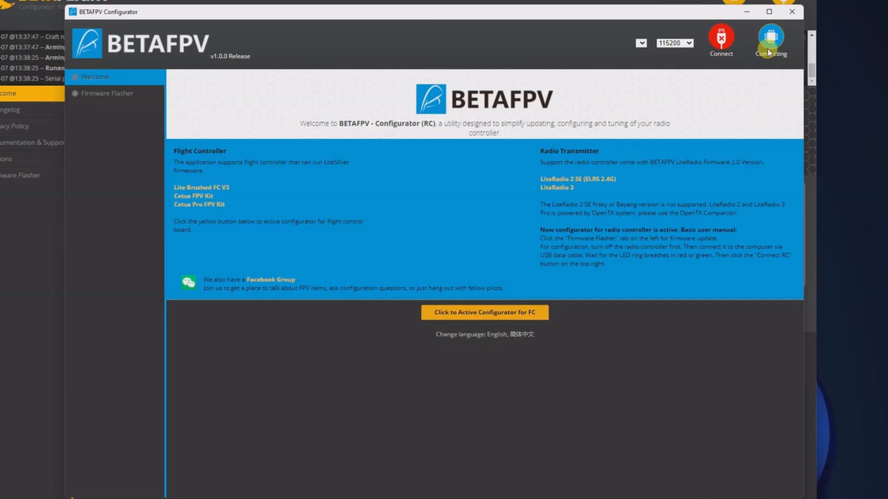
Reconnect the radio, set CH2 input to Throttle(T), and keep CH4 on Yaw(R)
{"action": "left_click", "coordinate": [770, 40]}
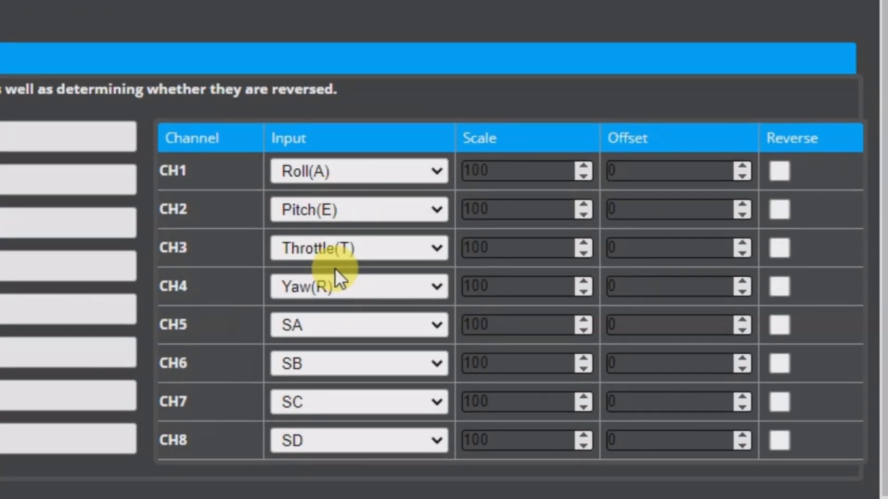
{"action": "left_click", "coordinate": [358, 286]}
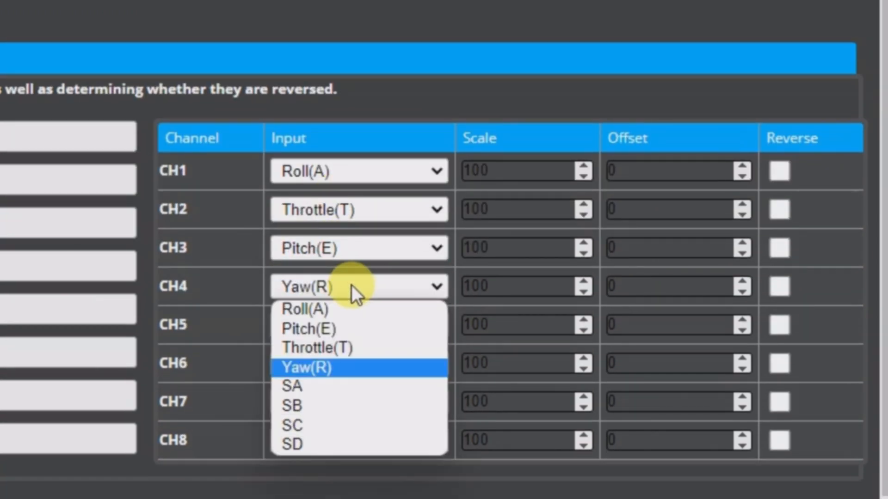
{"action": "left_click", "coordinate": [305, 368]}
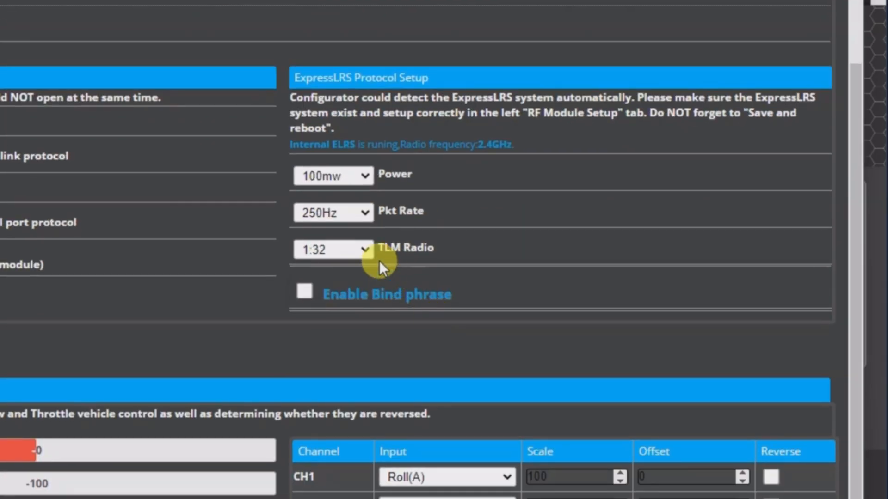
Set the TLM Radio telemetry ratio dropdown to 1:64
{"action": "left_click", "coordinate": [333, 250]}
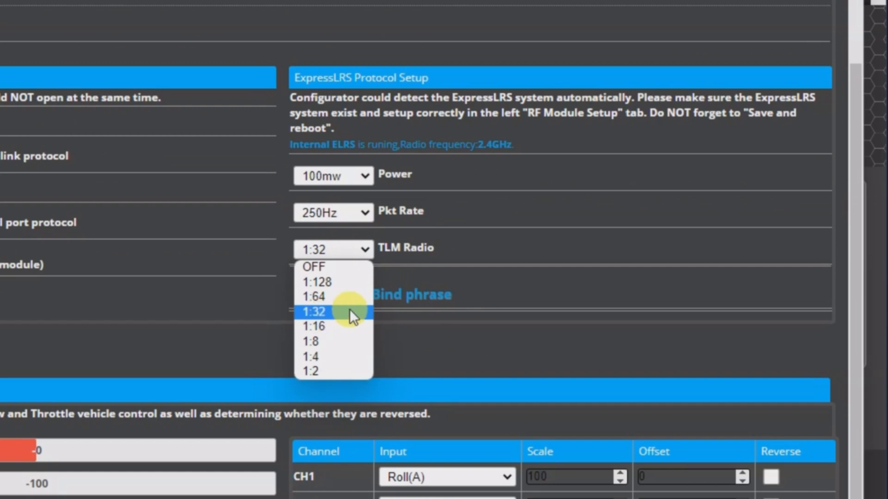
{"action": "left_click", "coordinate": [312, 296]}
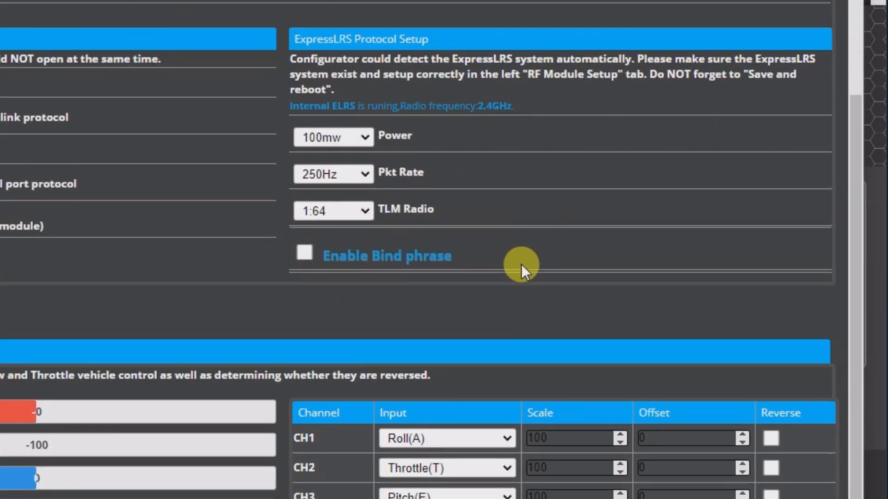
{"action": "scroll", "scroll_direction": "down", "scroll_amount": 3}
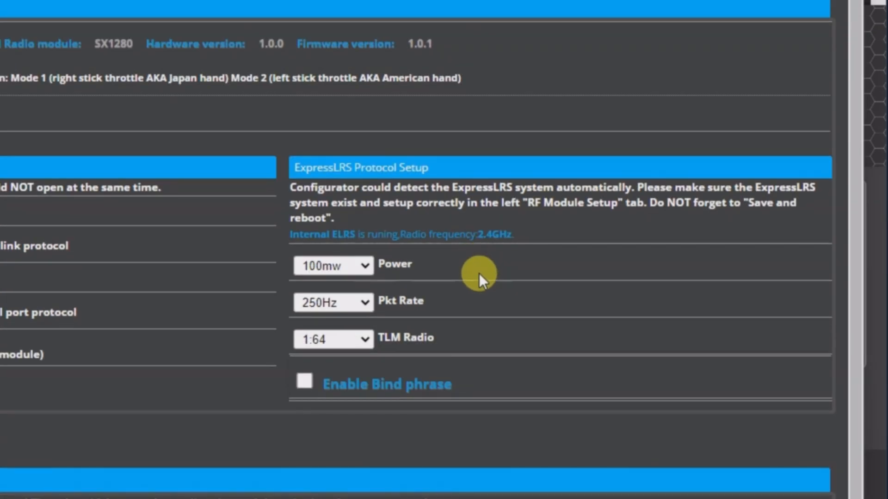
Enable Bind phrase and select the generated set expresslrs_uid command
{"action": "left_click", "coordinate": [305, 381]}
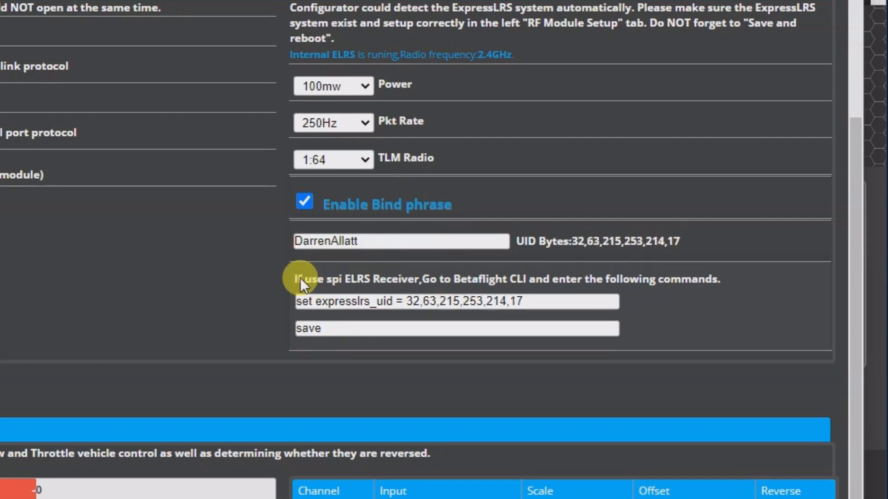
{"action": "mouse_move", "coordinate": [376, 283]}
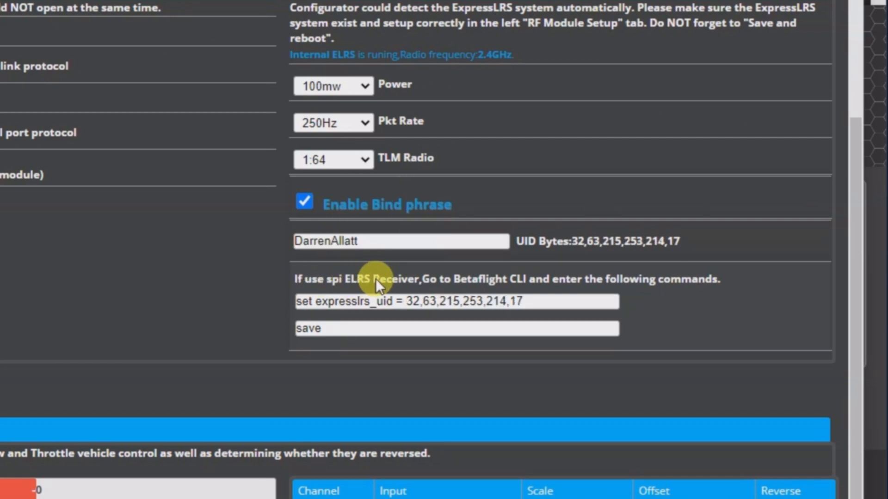
{"action": "mouse_move", "coordinate": [458, 291]}
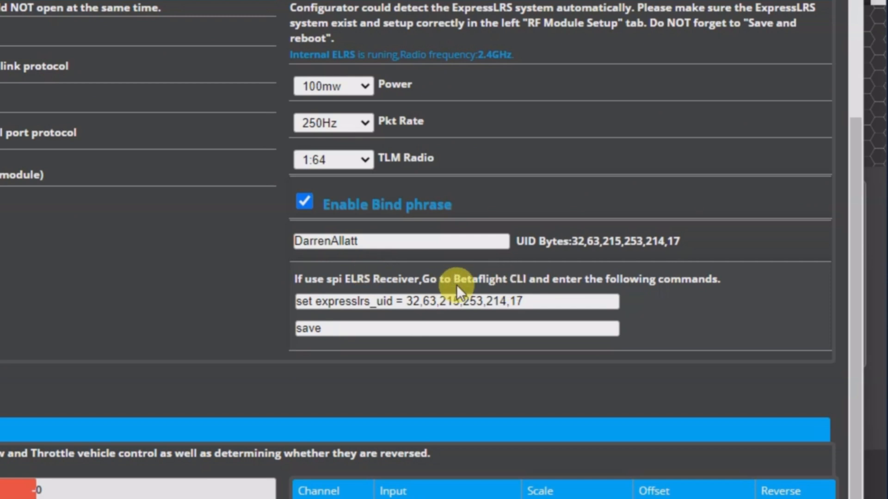
{"action": "double_click", "coordinate": [464, 300]}
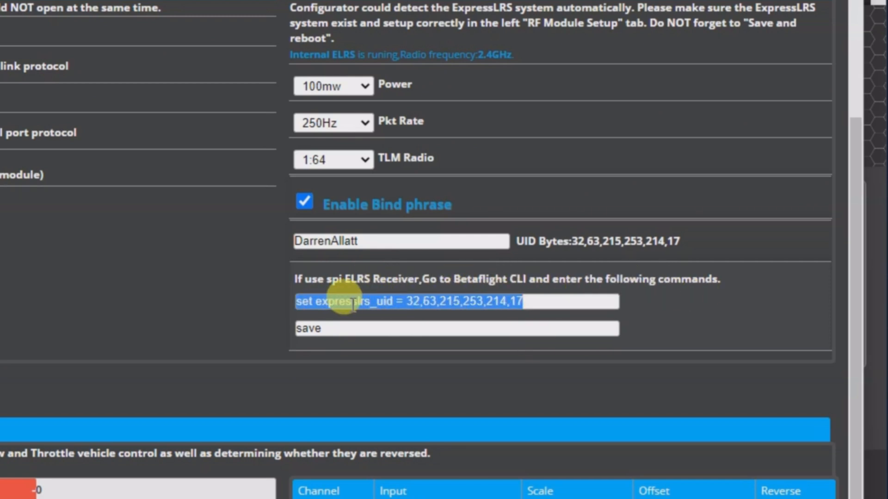
{"action": "left_click", "coordinate": [416, 300]}
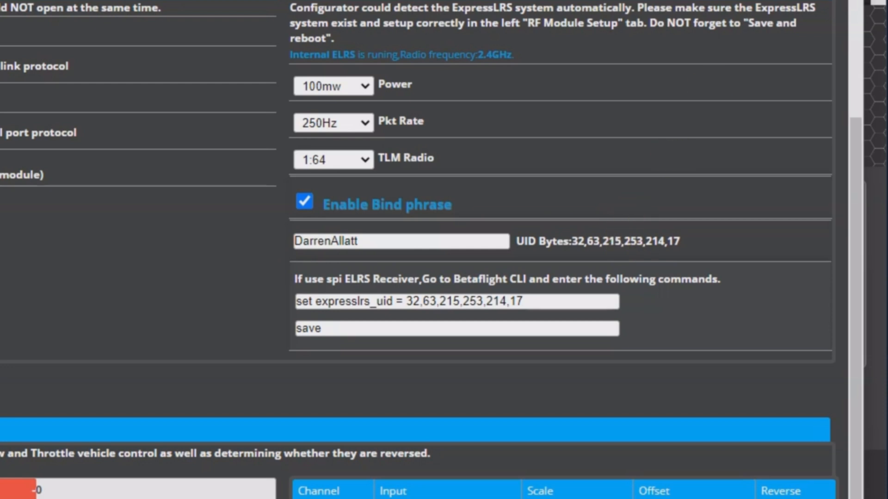
{"action": "mouse_move", "coordinate": [681, 142]}
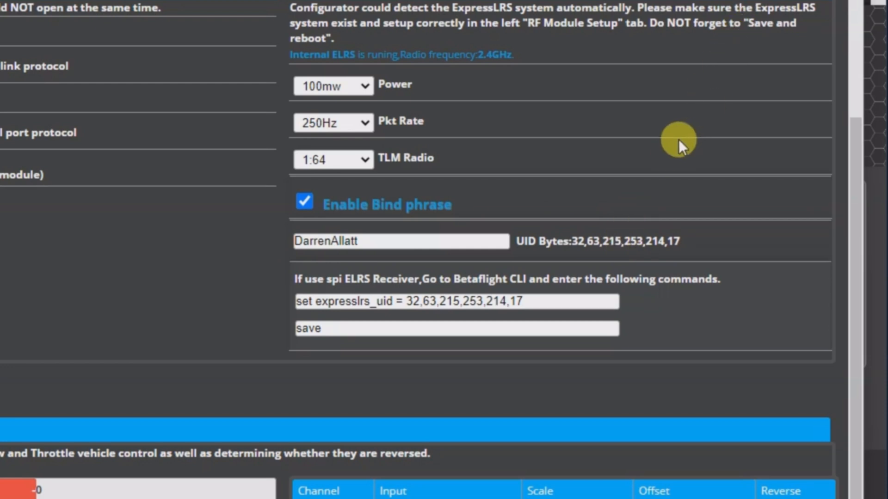
{"action": "mouse_move", "coordinate": [494, 186]}
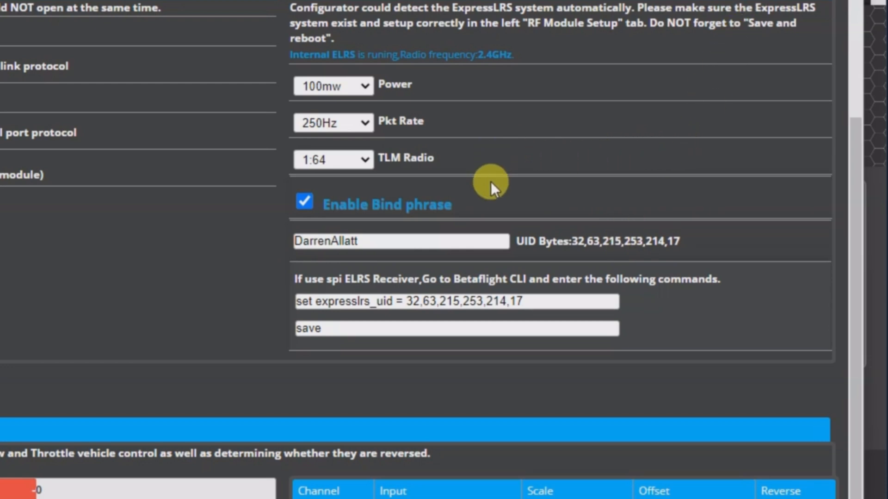
{"action": "mouse_move", "coordinate": [453, 185]}
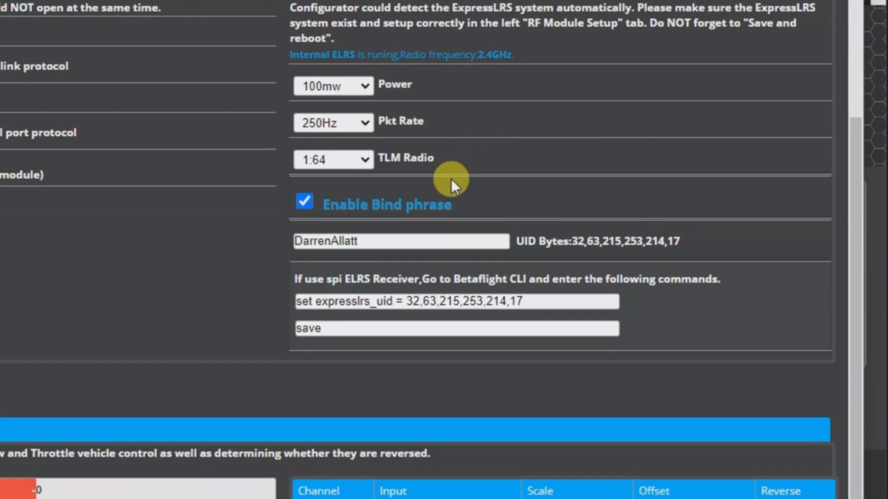